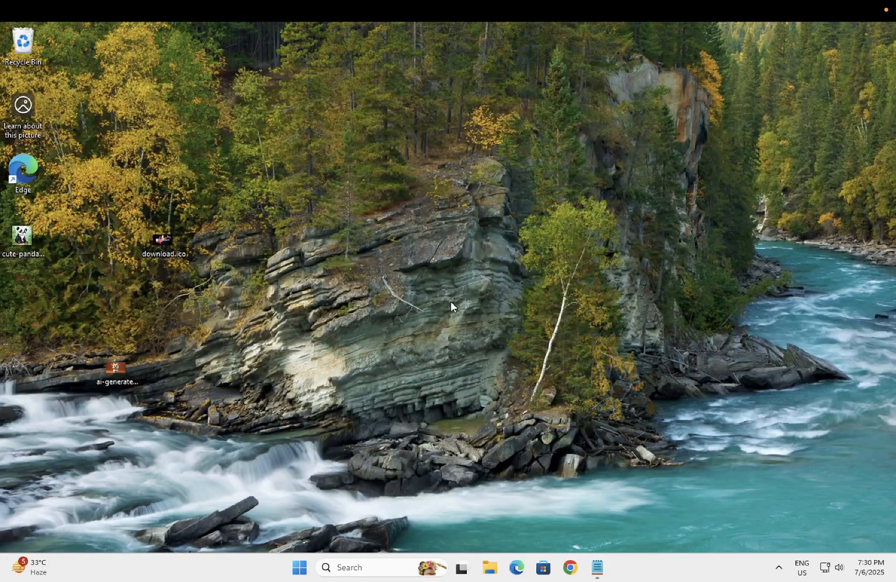
mouse_move(460, 329)
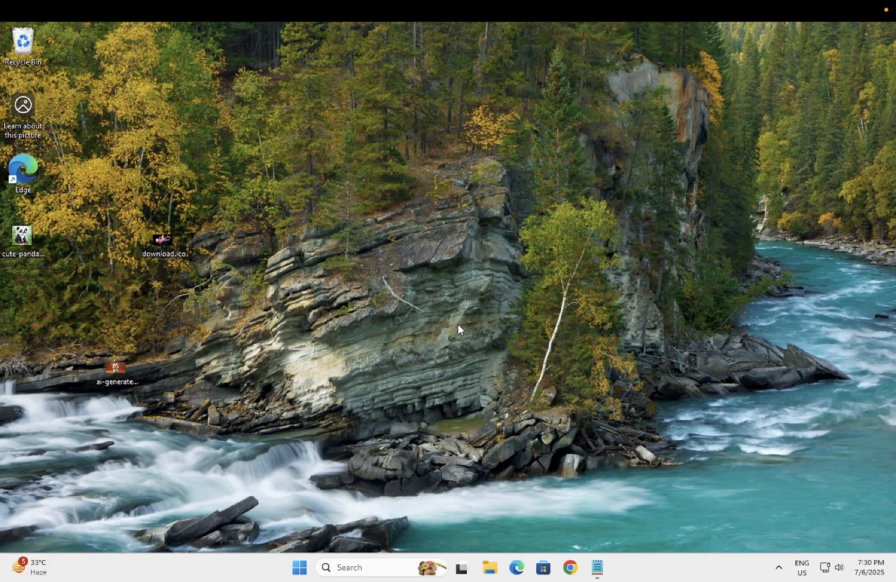
mouse_move(389, 514)
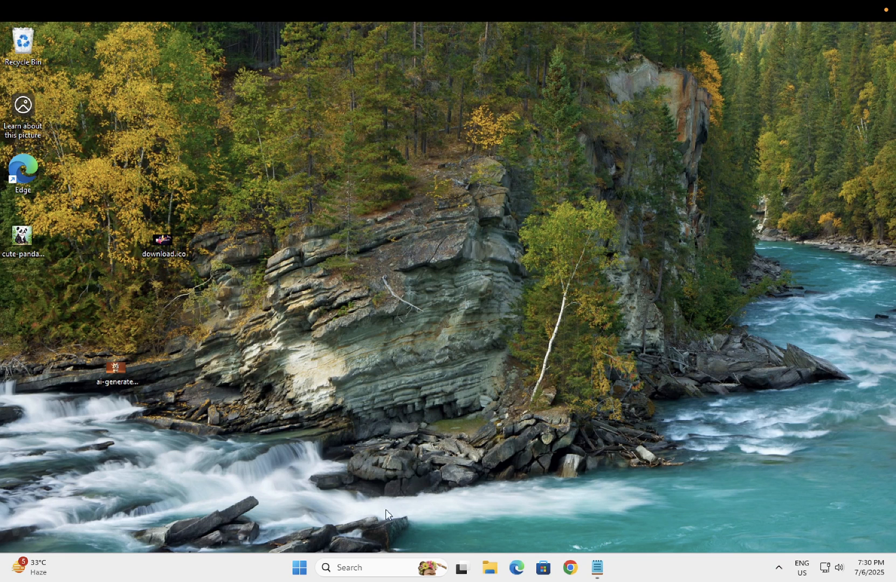
Search for cmd from the taskbar Search box.
click(372, 566)
text(c)
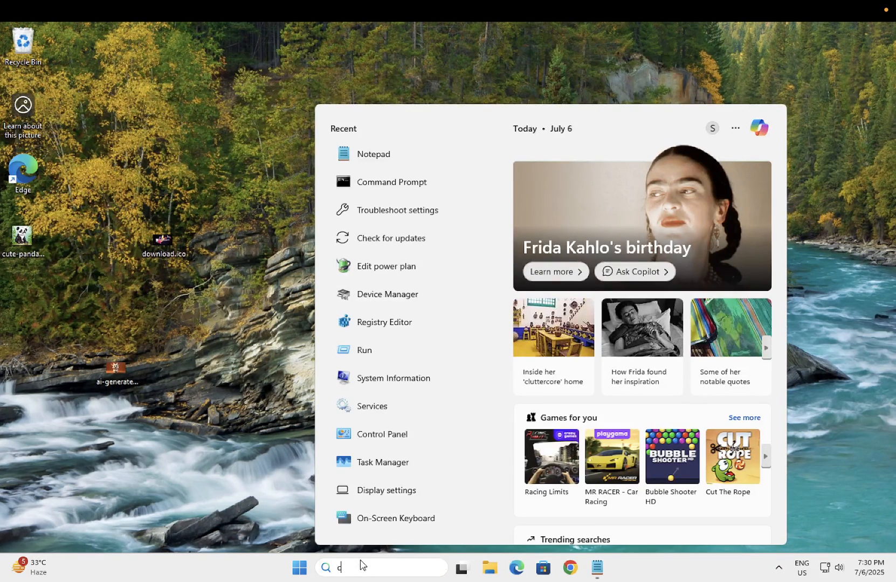
text(md)
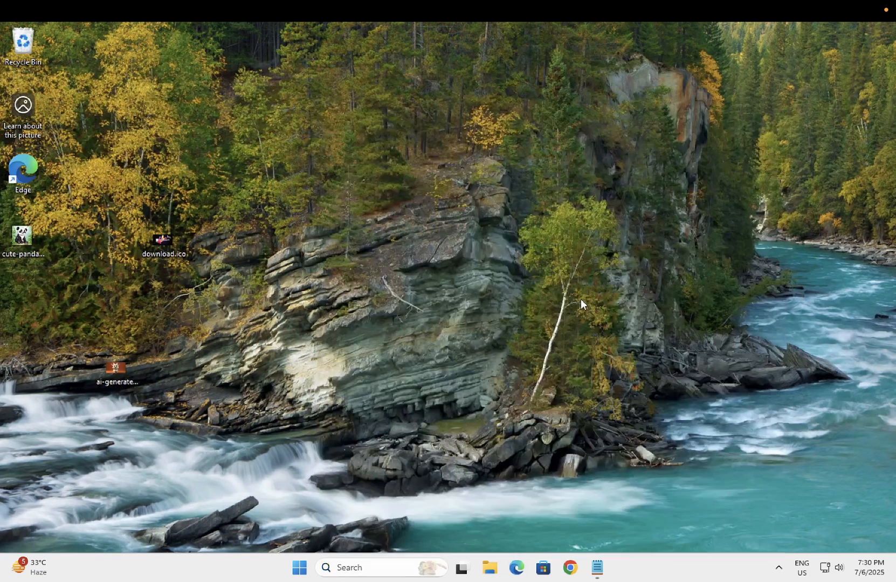
Launch Command Prompt as administrator and run diskmgmt.msc.
click(609, 568)
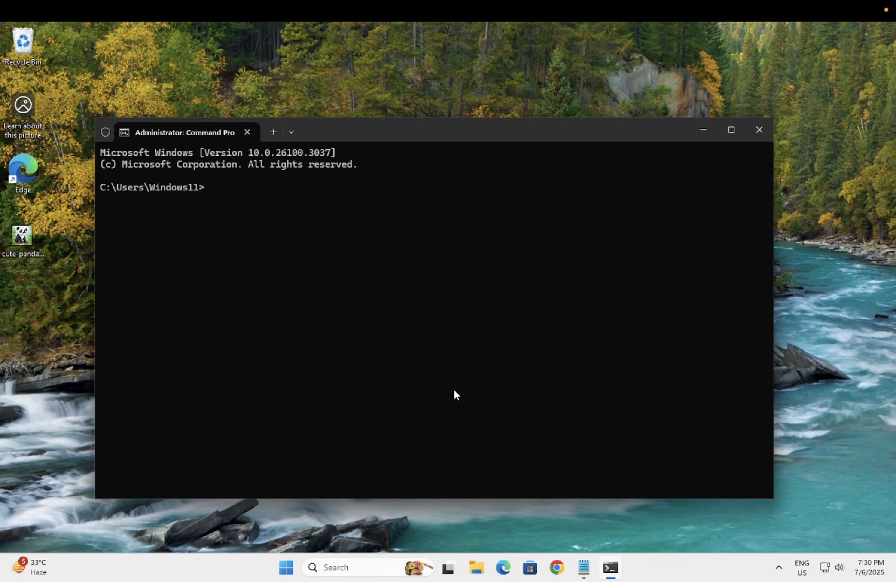
mouse_move(317, 356)
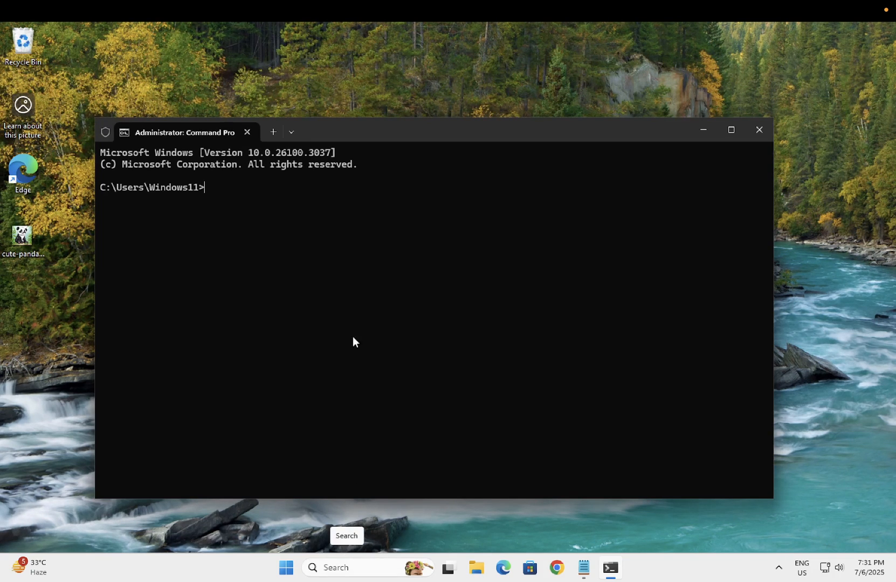
mouse_move(306, 294)
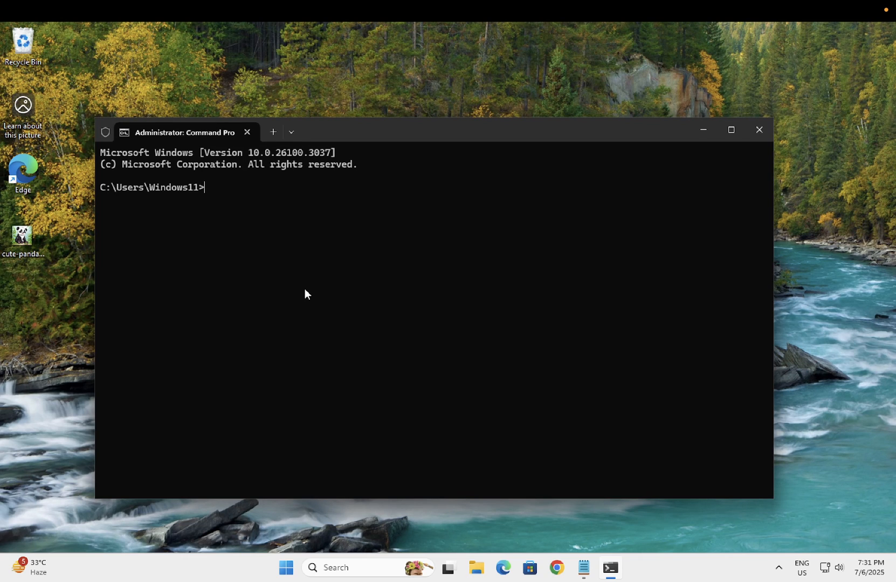
text(disk)
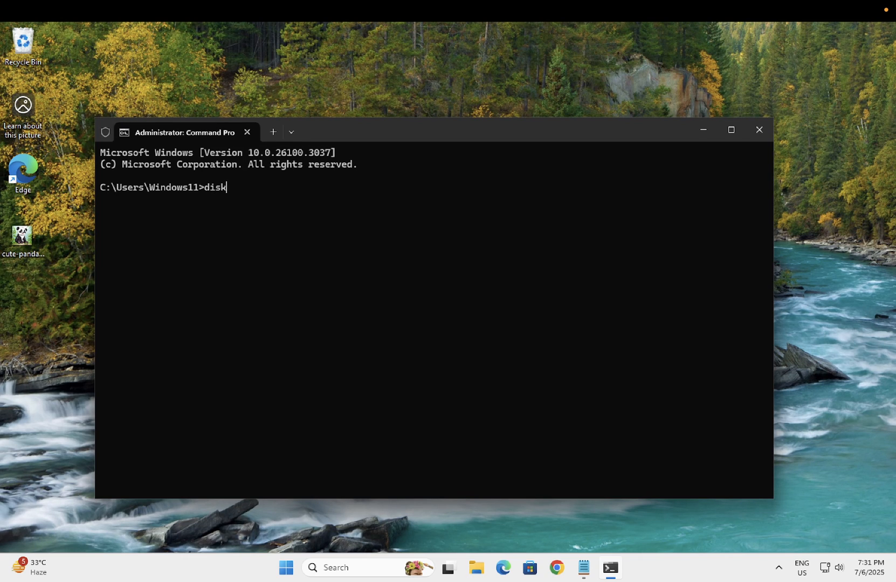
text(mgmt)
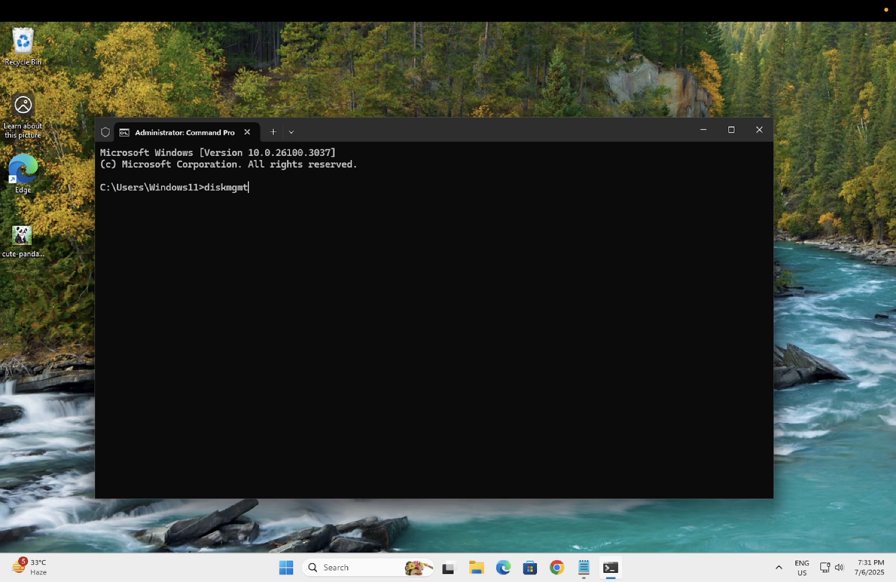
text(.msc)
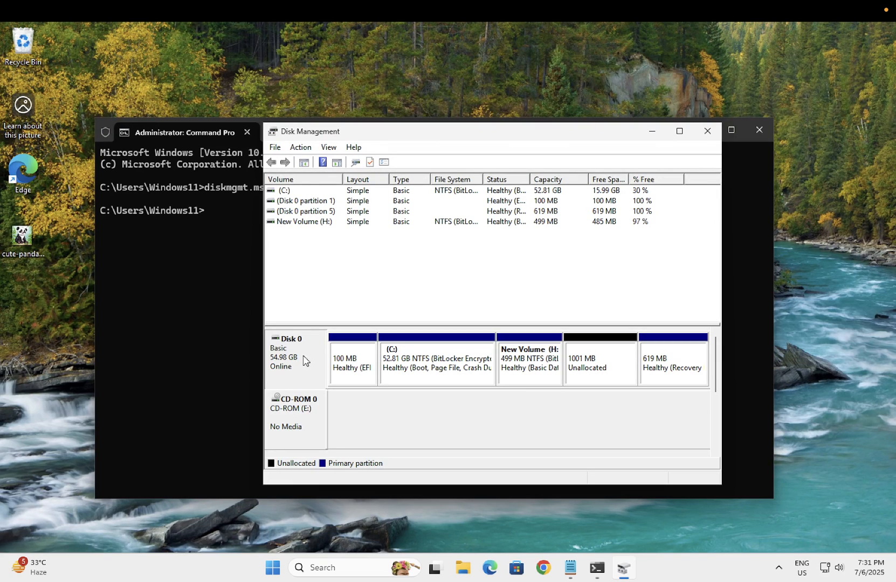
mouse_move(302, 360)
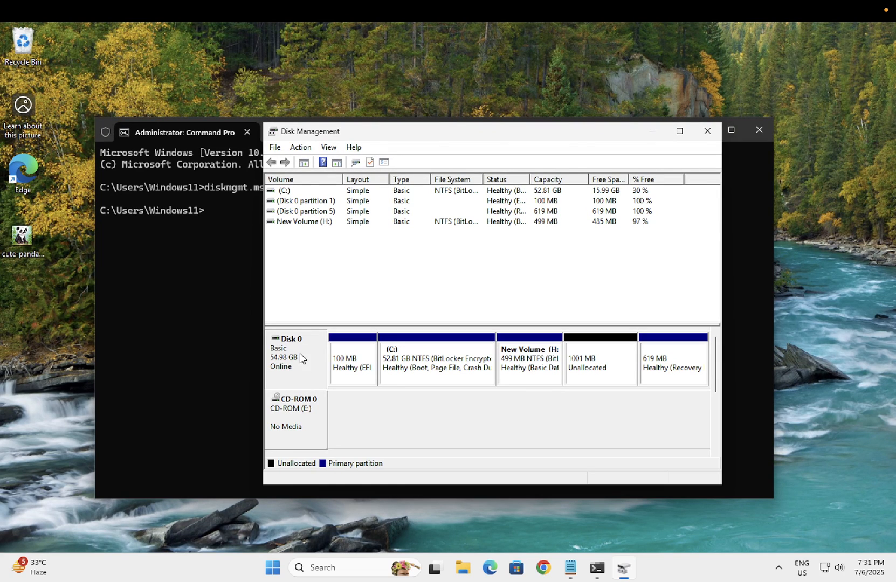
mouse_move(298, 361)
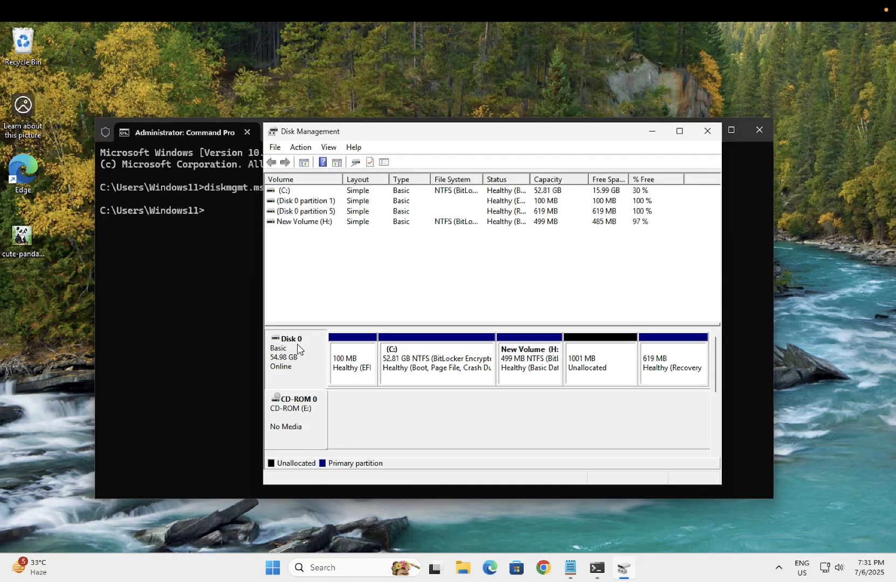
mouse_move(304, 352)
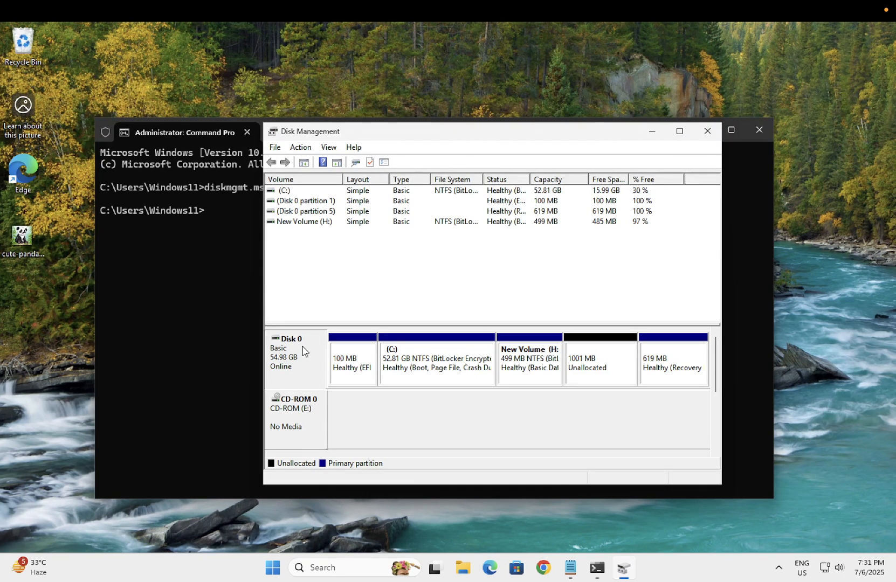
mouse_move(300, 368)
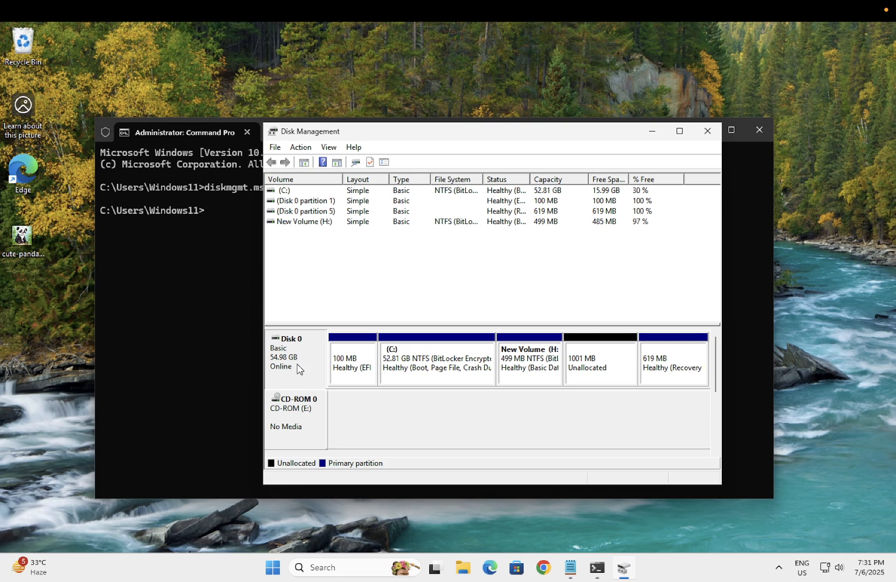
mouse_move(201, 243)
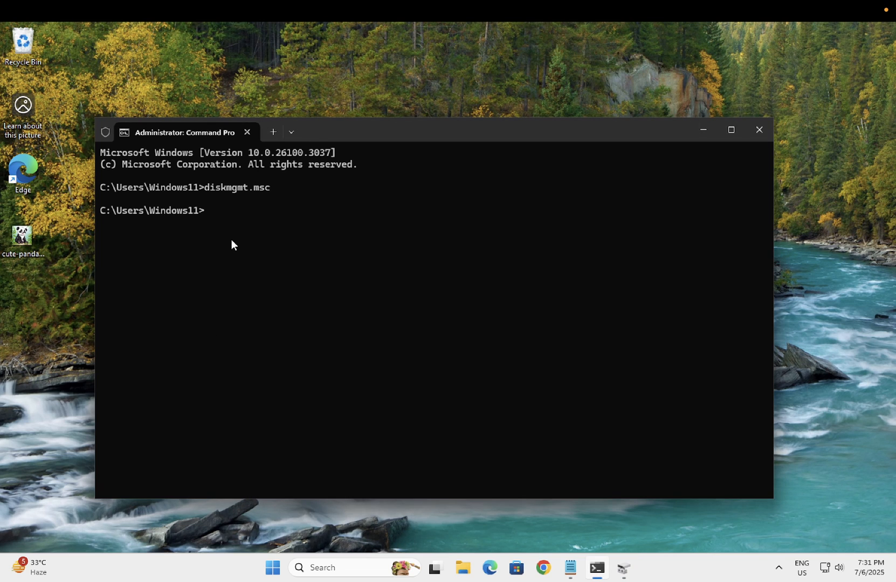
Start DiskPart and list the disks.
text(di)
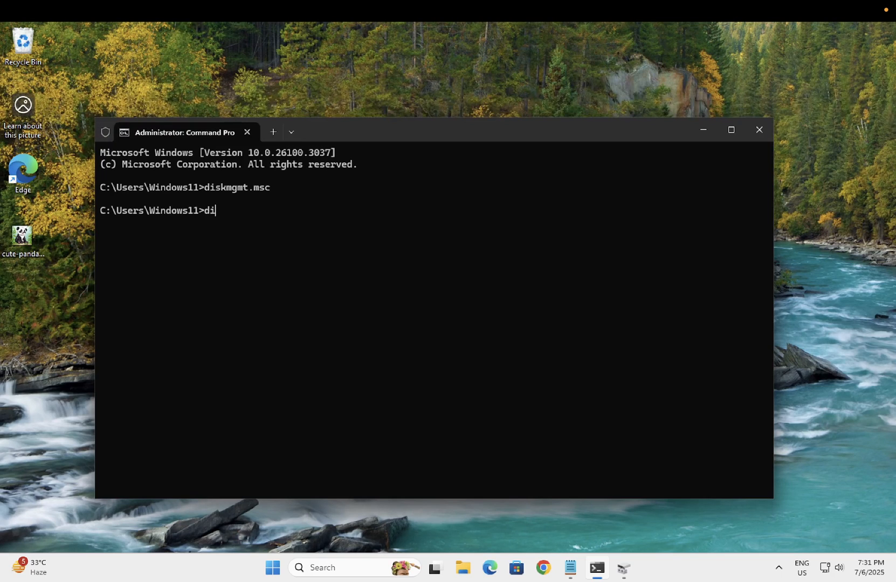
text(skpart)
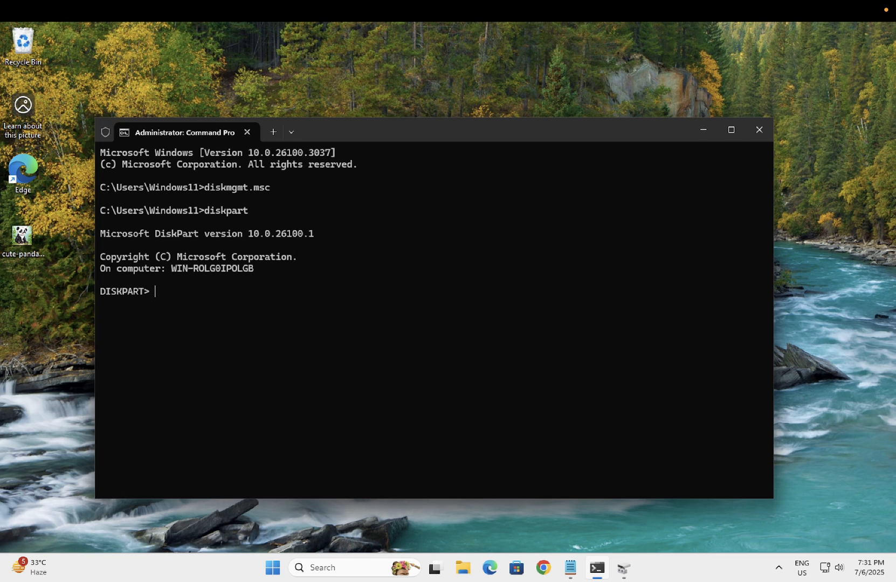
text(list disk)
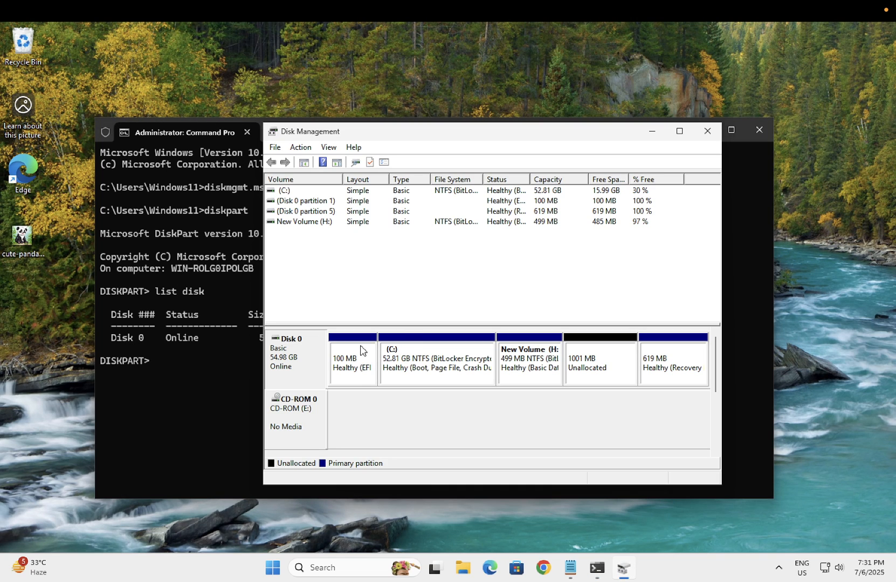
mouse_move(292, 369)
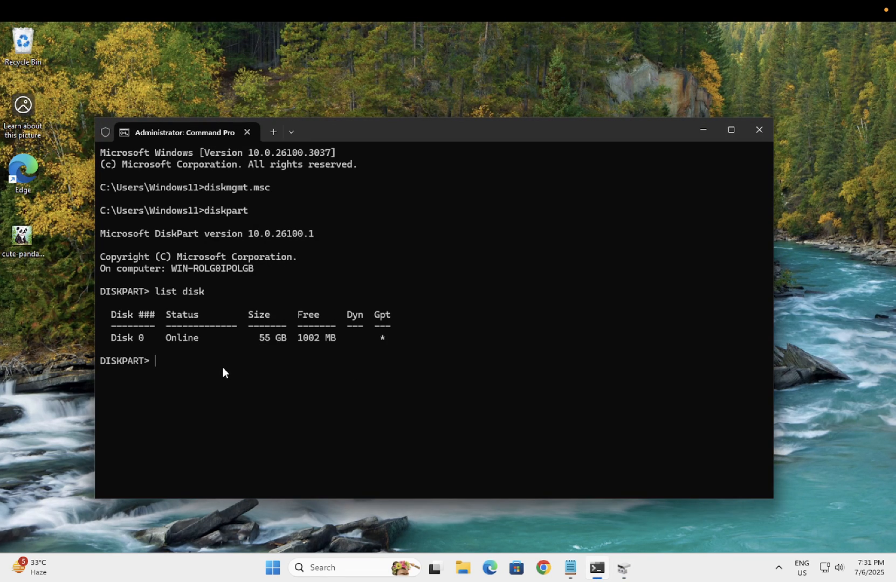
Run 'select disk 0' to make disk 0 the selected disk.
text(s)
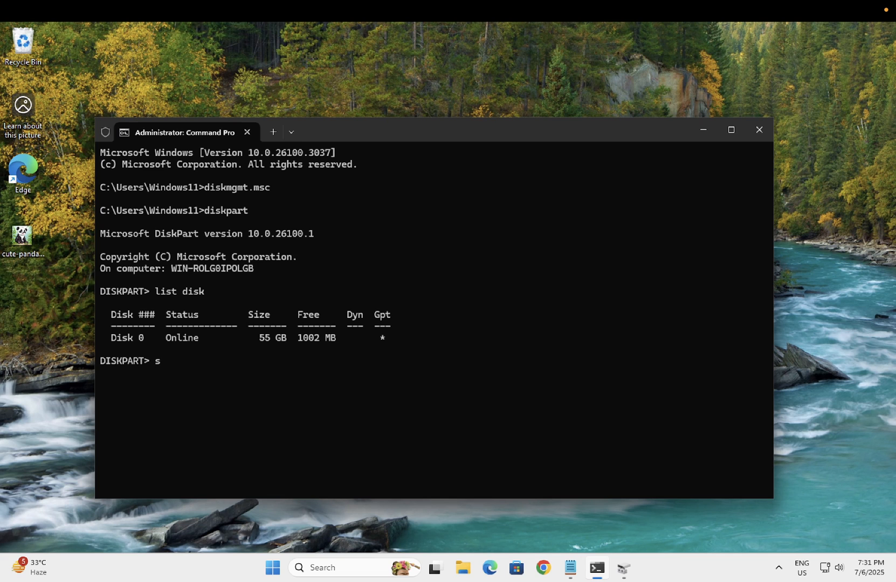
text(elec)
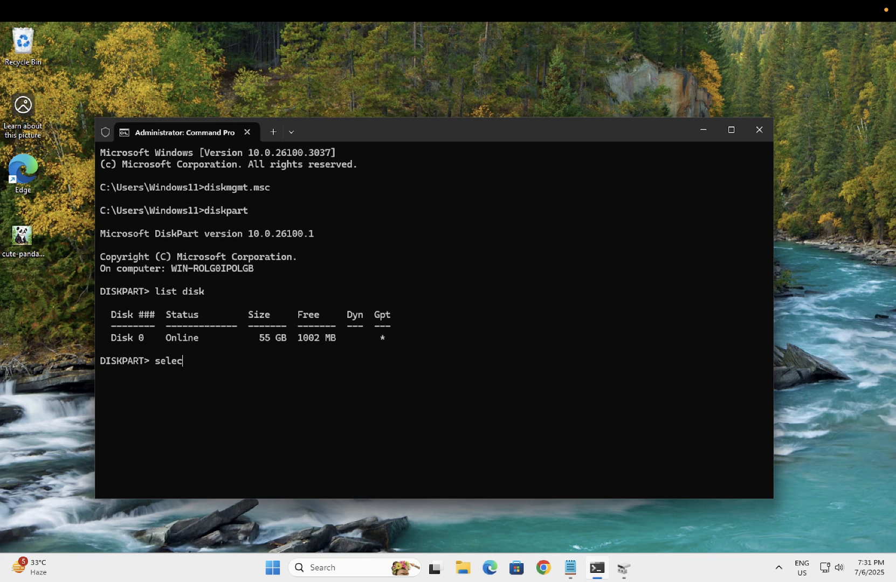
text(t disk)
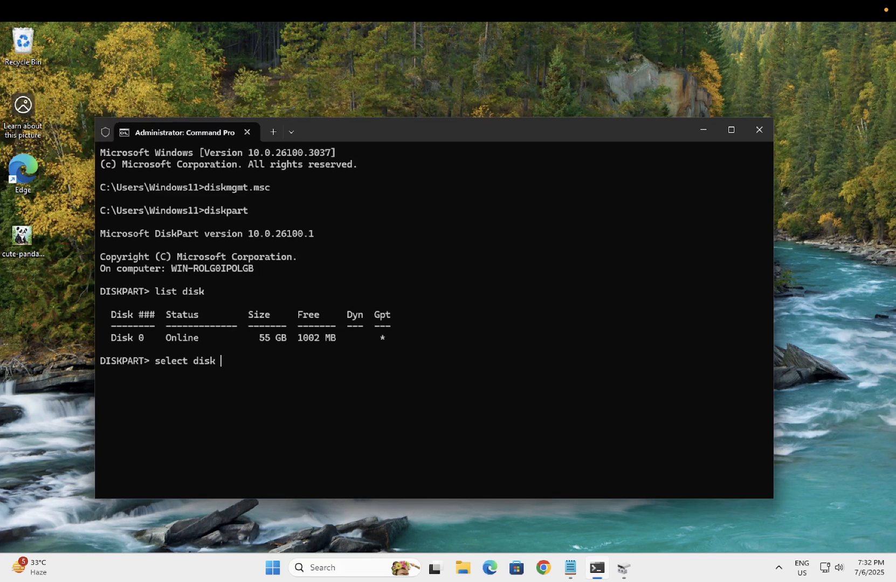
text(0)
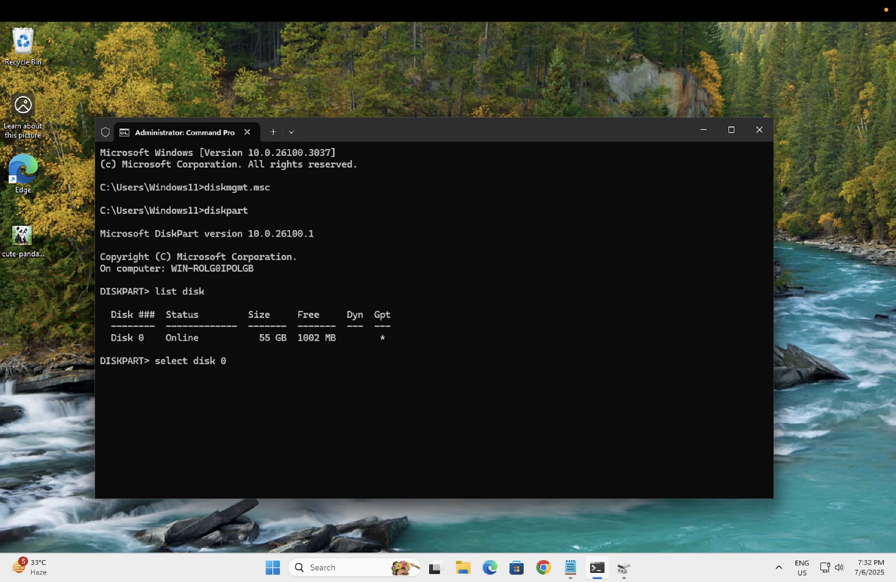
key(enter)
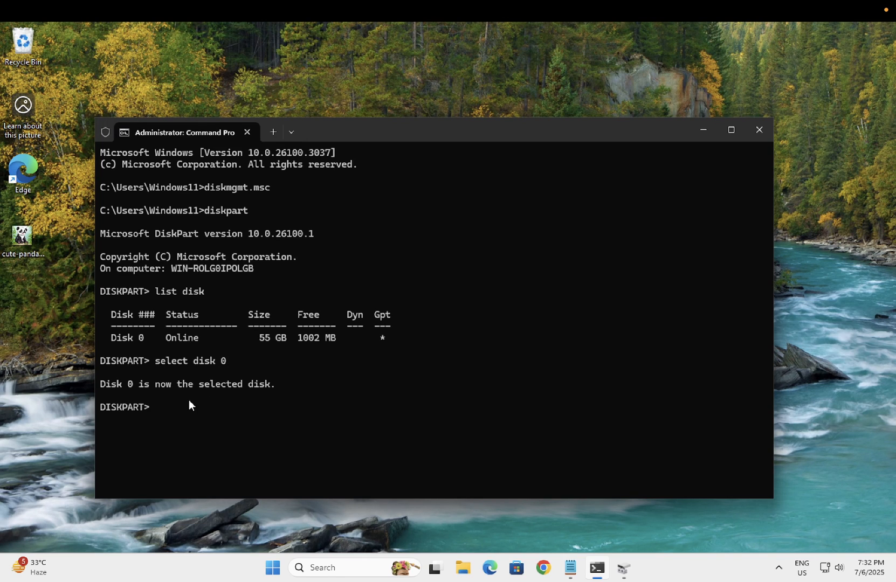
mouse_move(591, 491)
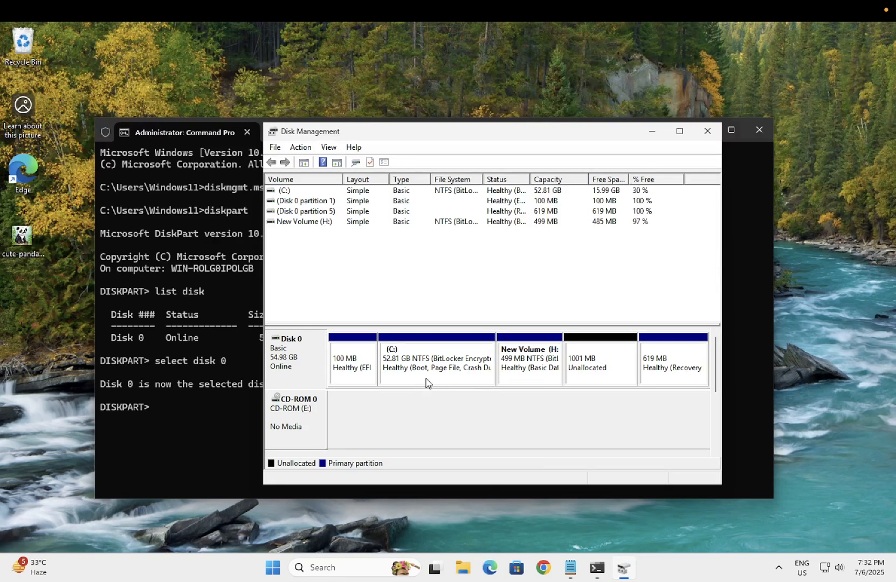
Bring up the Notepad notes listing the DiskPart commands.
click(709, 130)
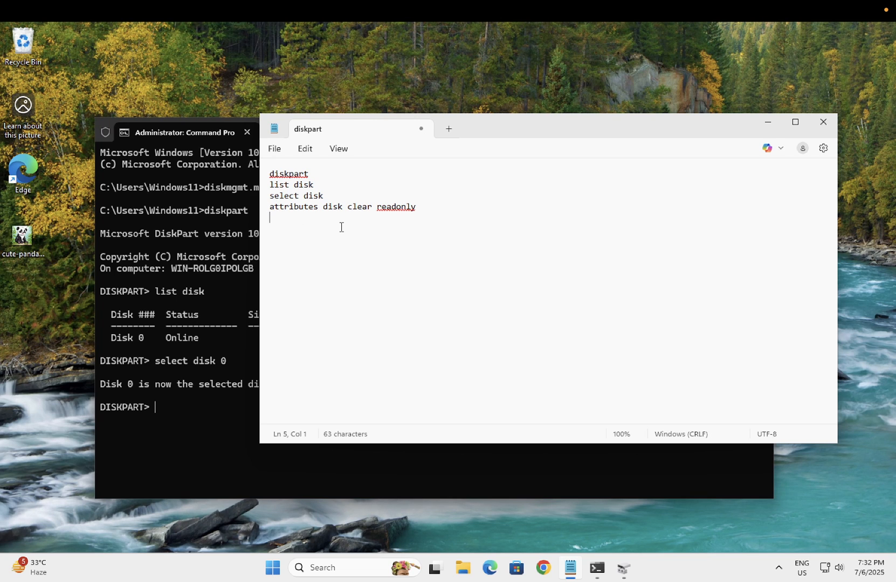
mouse_move(240, 416)
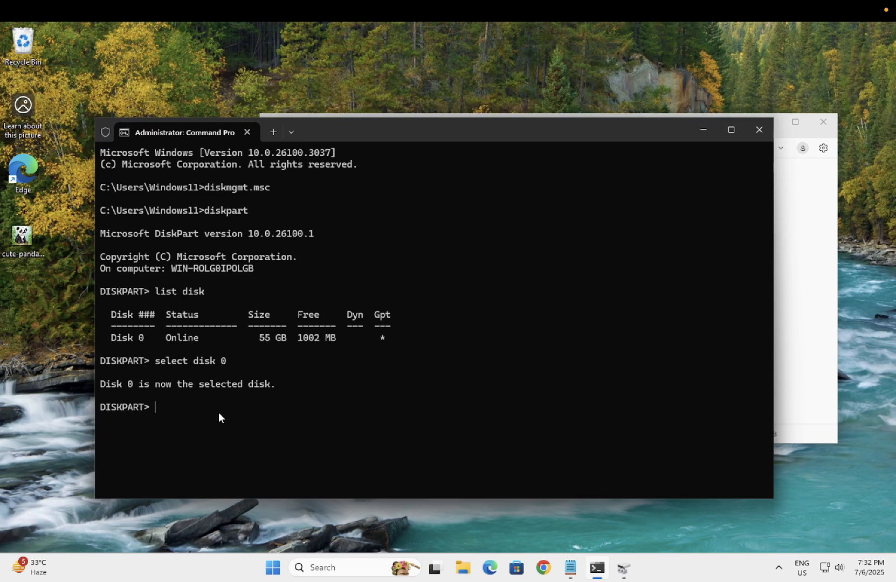
Enter 'attributes disk clear readonly' for disk 0, which fails to clear attributes.
text(attri)
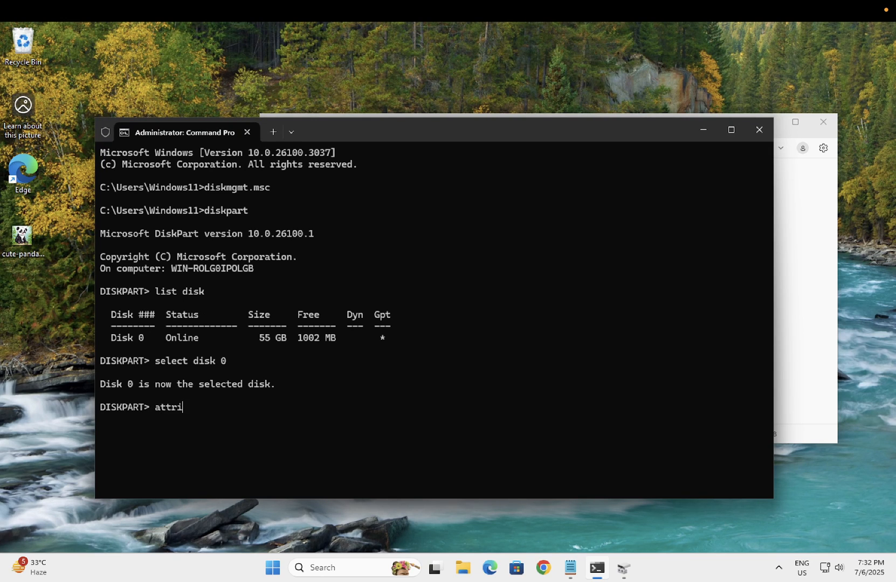
text(butes)
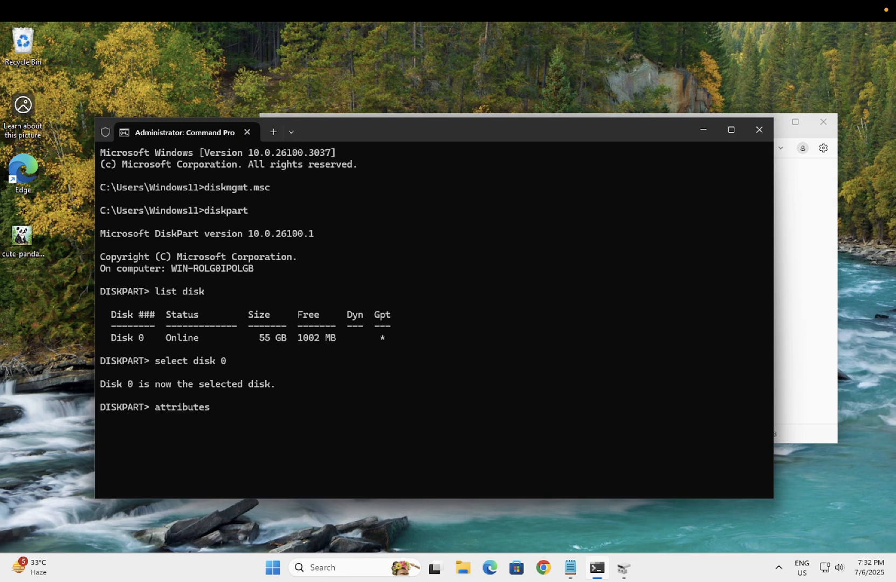
text(disk)
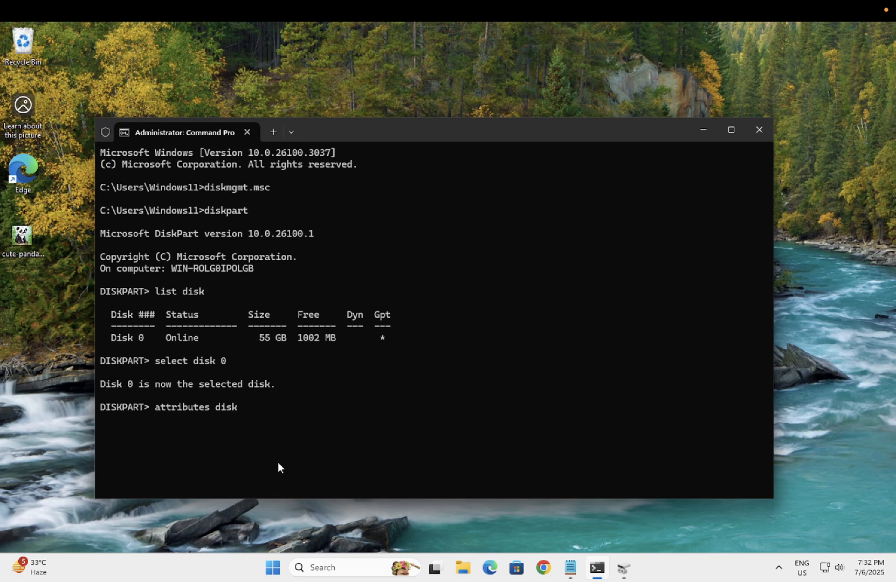
text(clear)
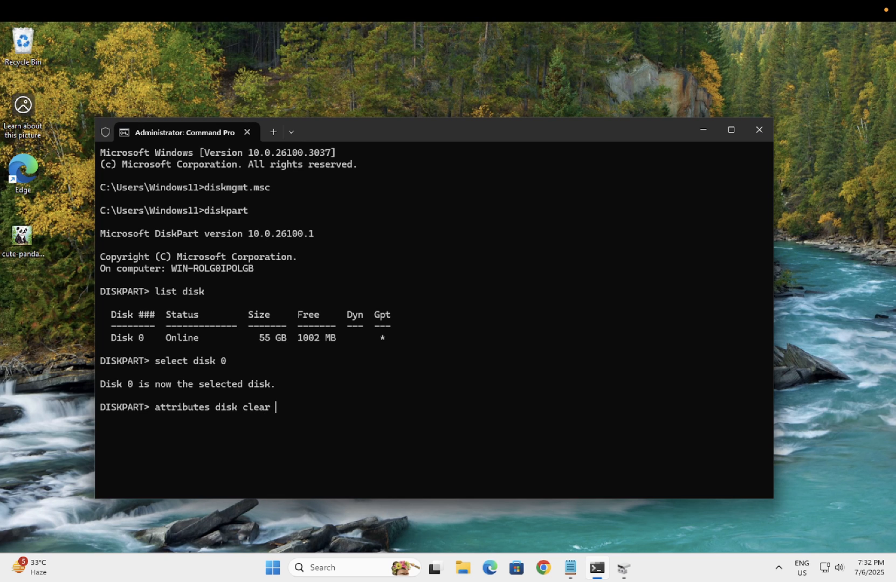
text(read)
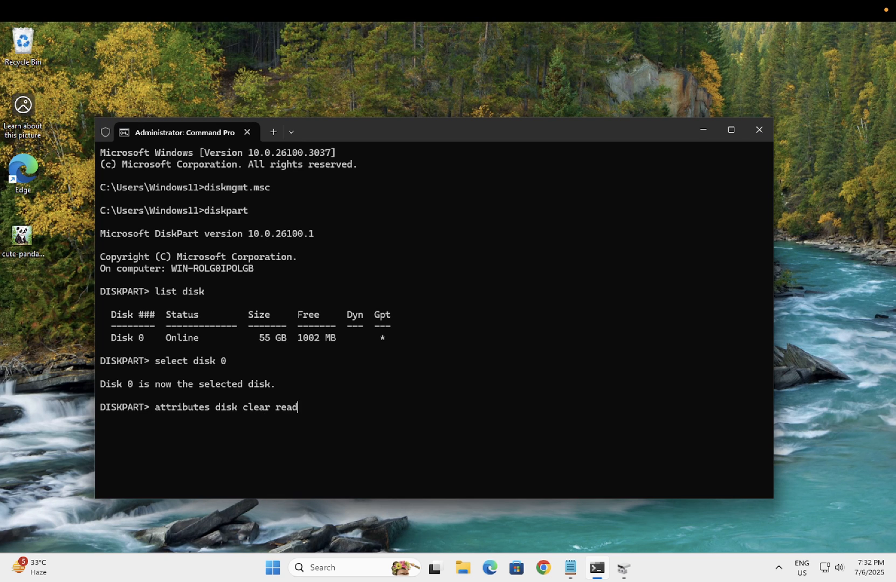
text(only)
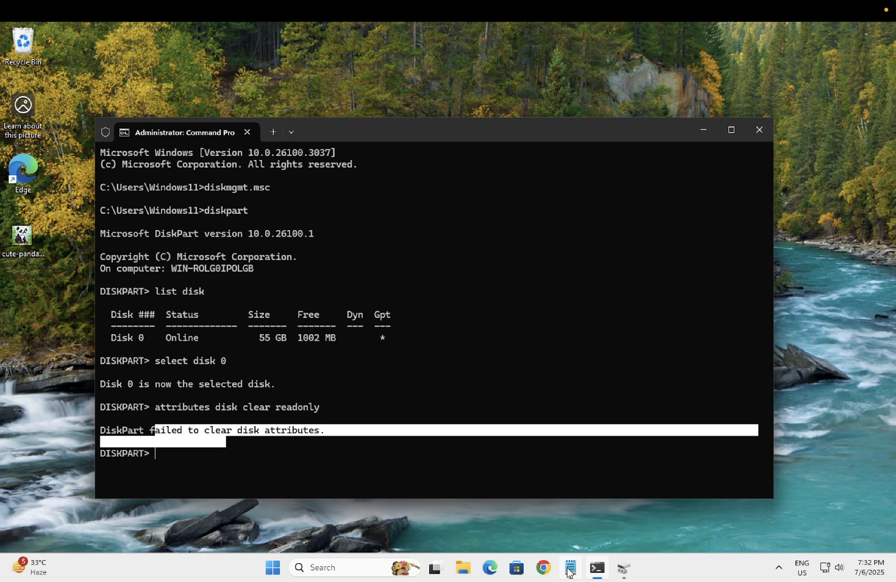
Bring up Disk Management to review Disk 0's partitions, then minimize it.
click(570, 572)
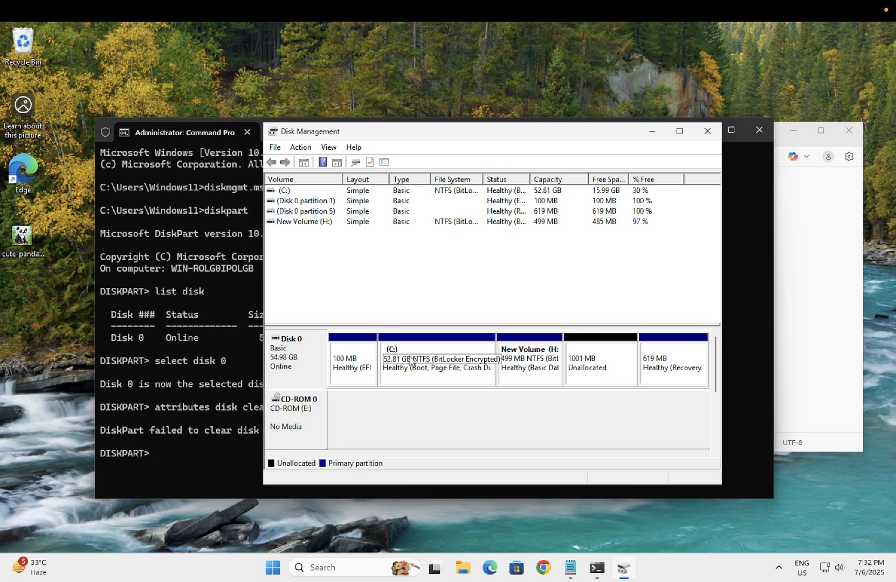
mouse_move(399, 398)
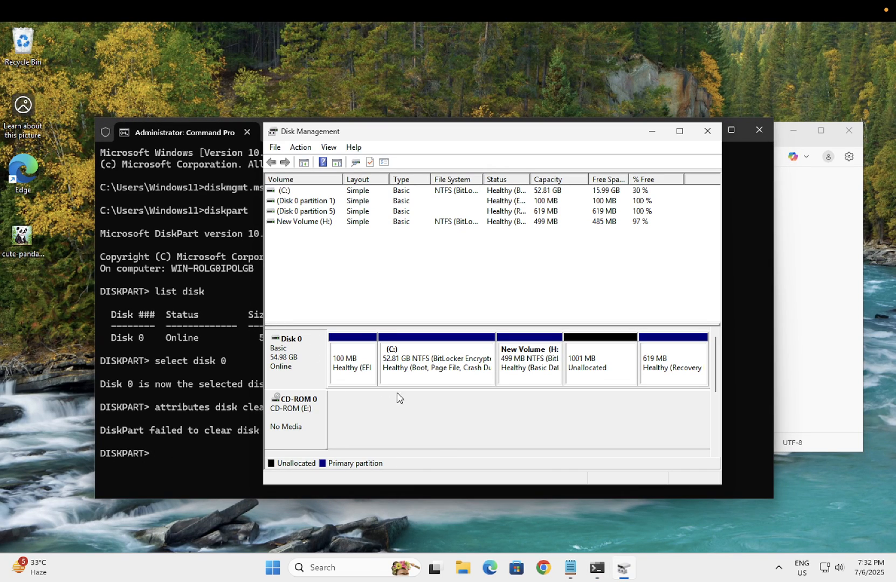
mouse_move(322, 426)
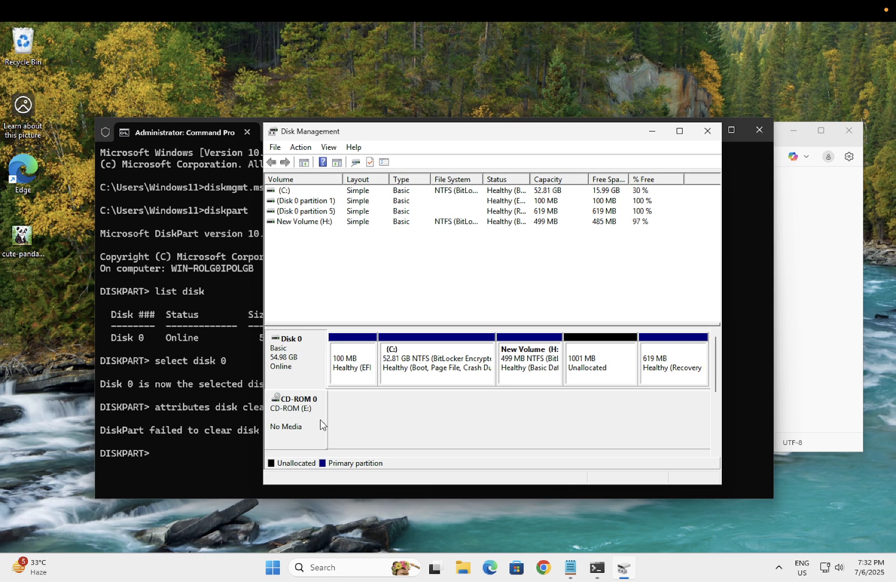
mouse_move(536, 268)
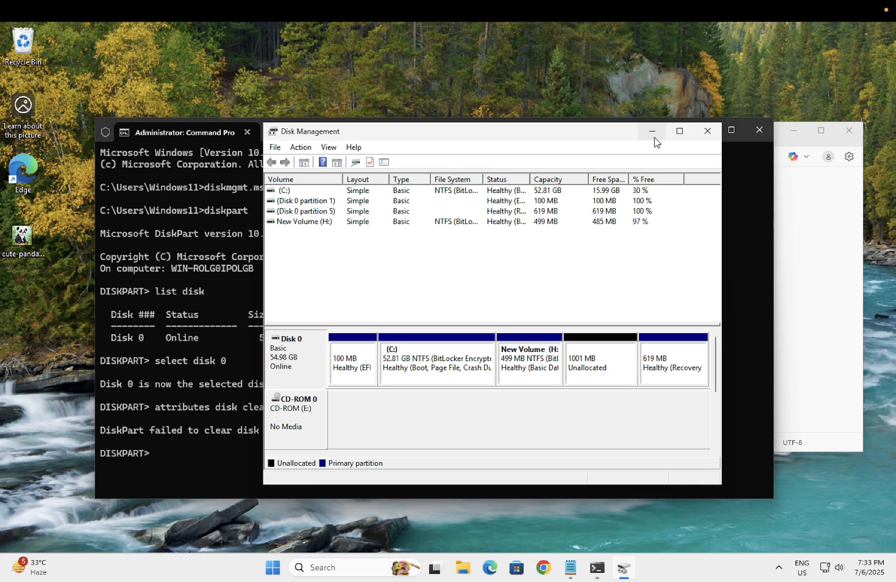
click(708, 131)
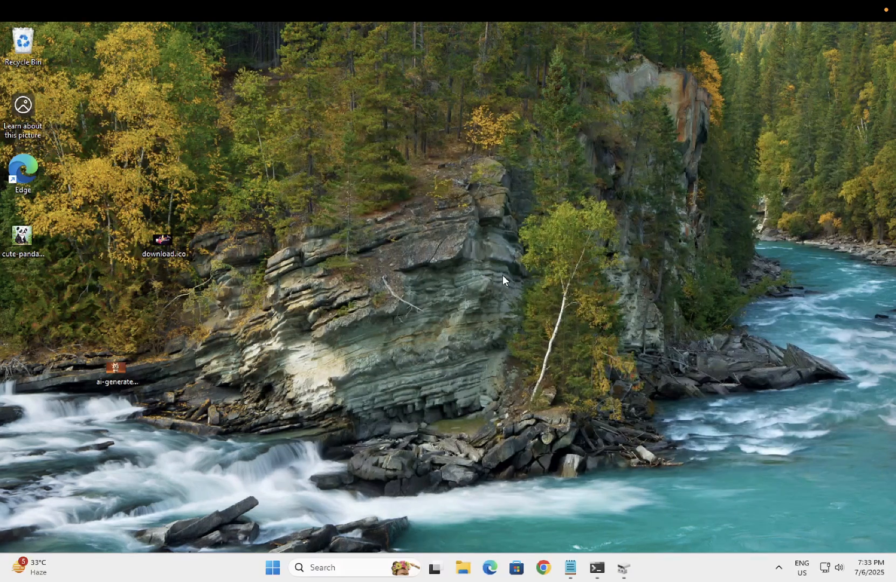
mouse_move(495, 284)
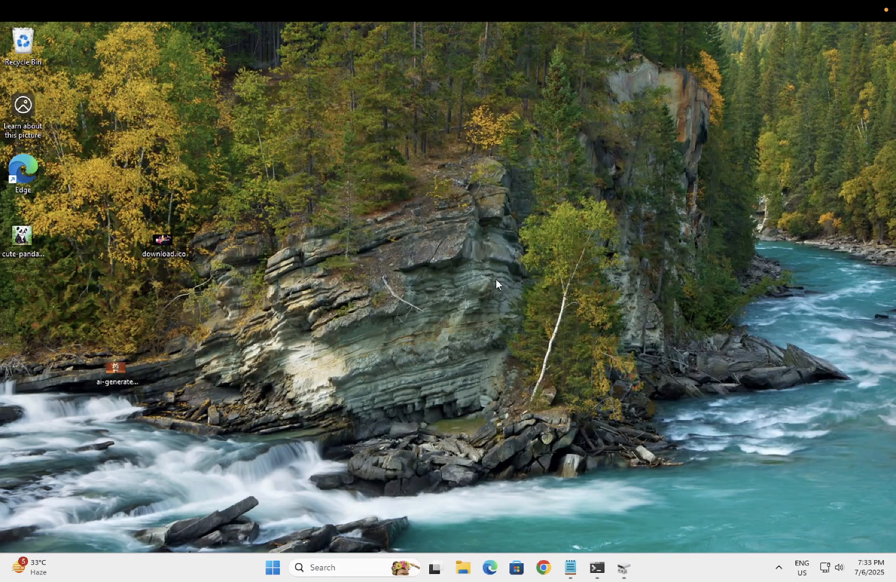
mouse_move(513, 235)
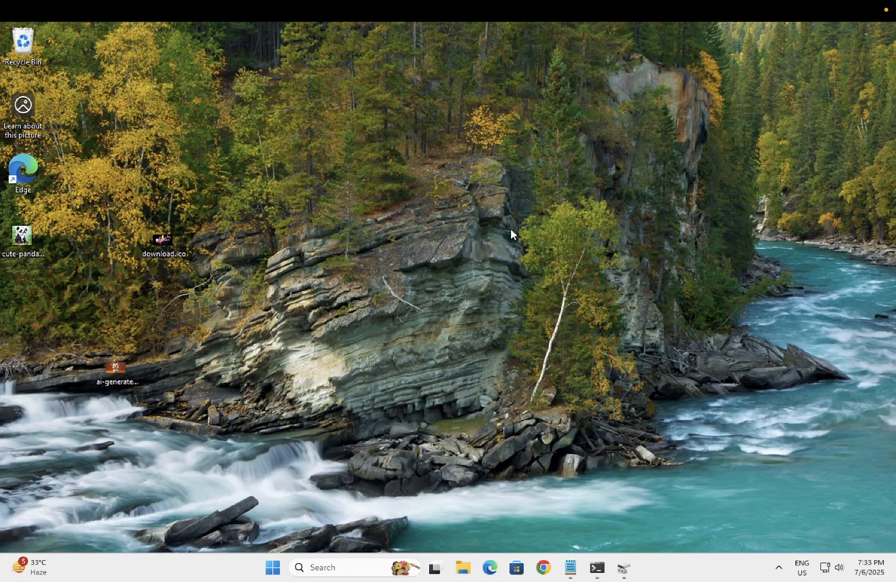